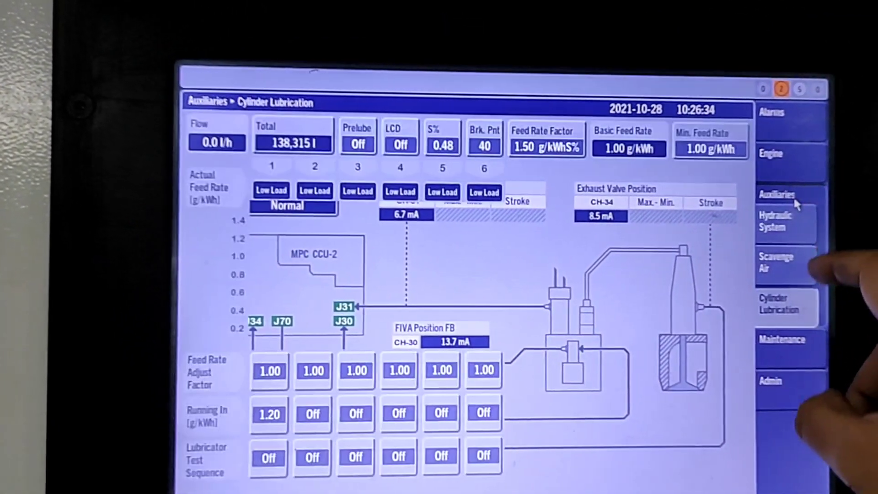
Navigate from the cylinder lubrication overview toward Maintenance > Trouble-Shooting HCU for cylinder 2
left_click(782, 345)
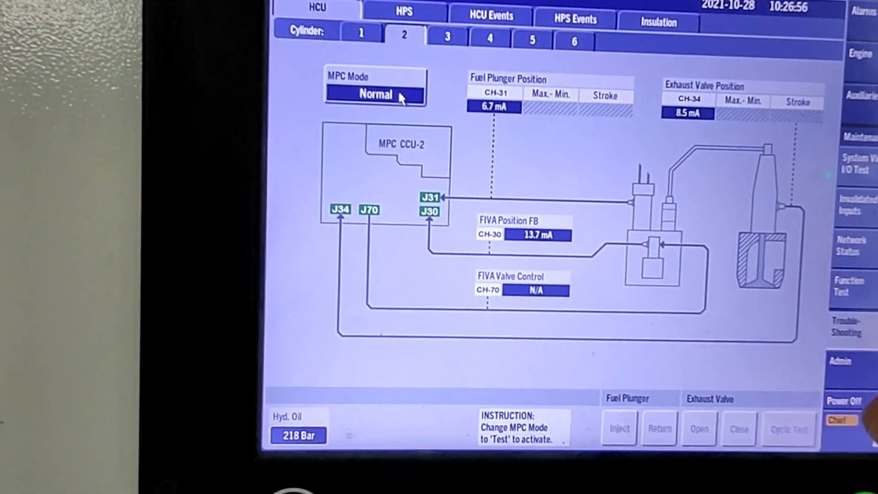
left_click(375, 94)
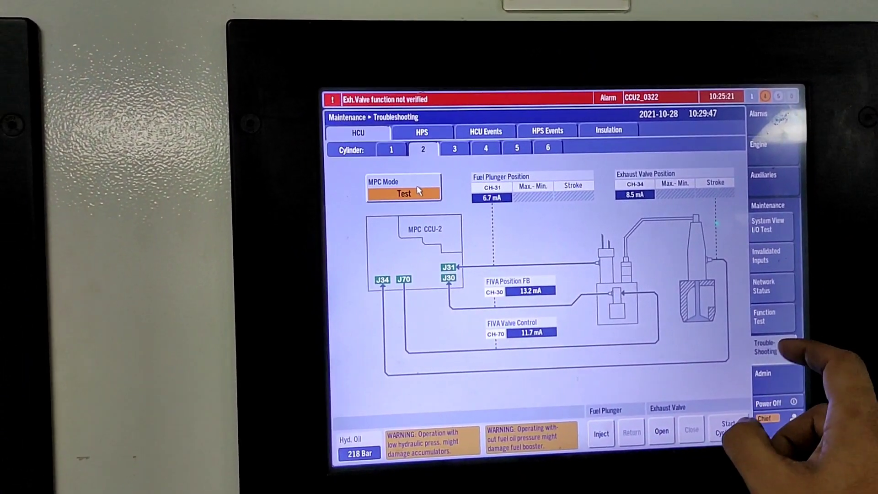
Set cylinder 2's MPC mode back from Test to Normal
left_click(454, 148)
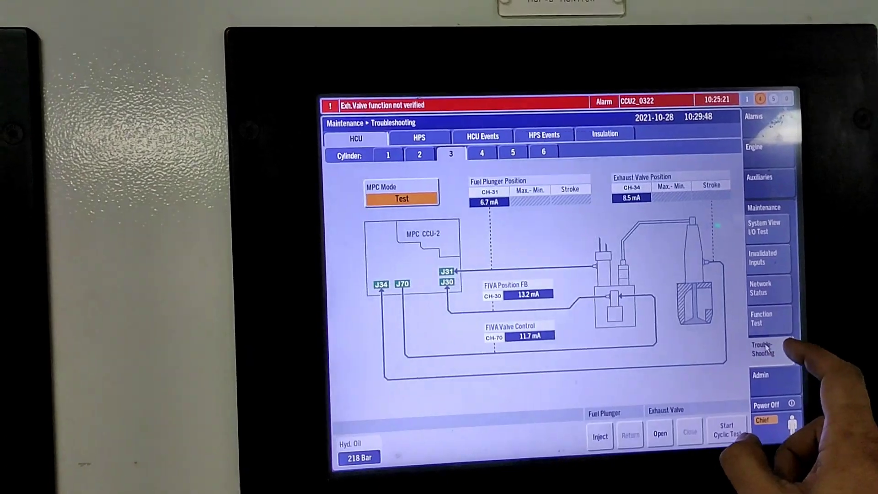